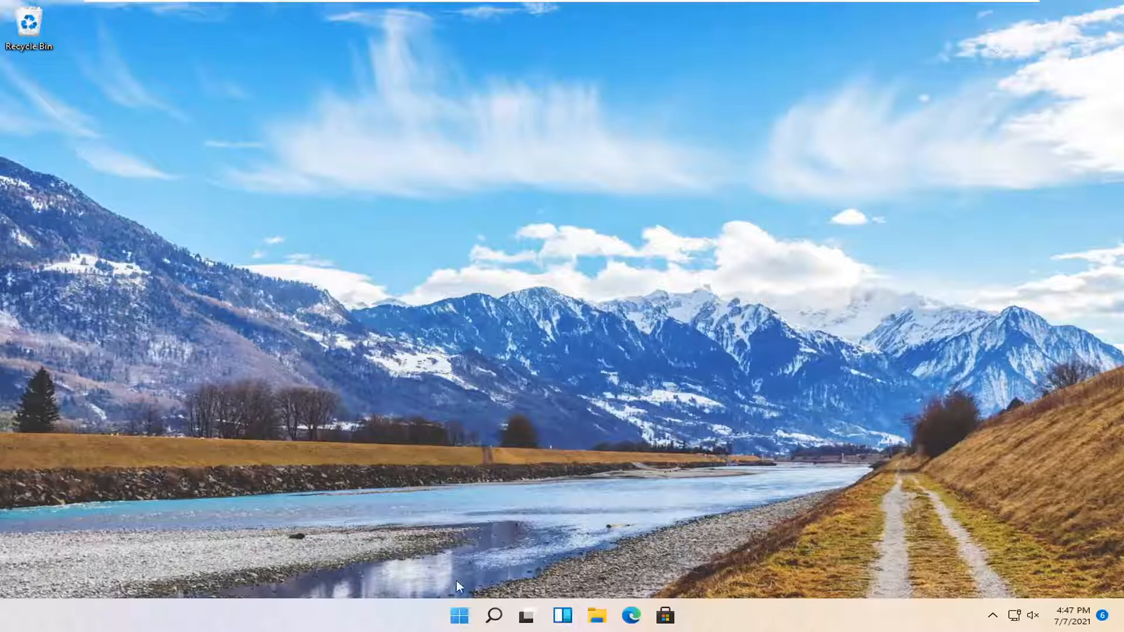
Go to Accounts > Sign-in options and scroll to the 'If you've been away' setting.
{"action": "right_click", "coordinate": [459, 615]}
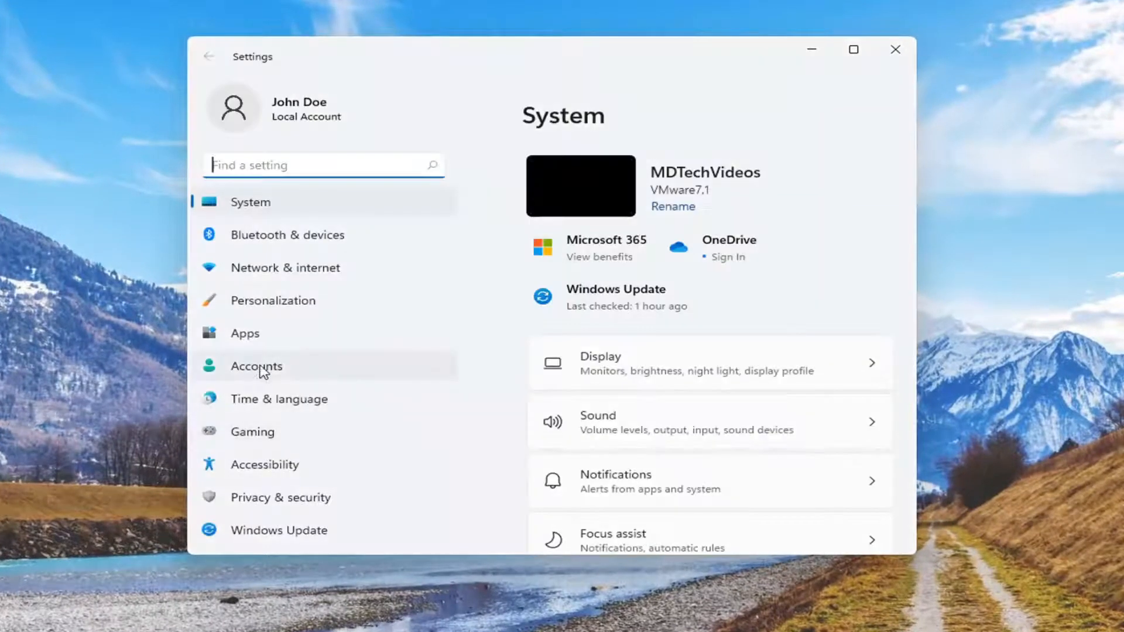
{"action": "left_click", "coordinate": [256, 365]}
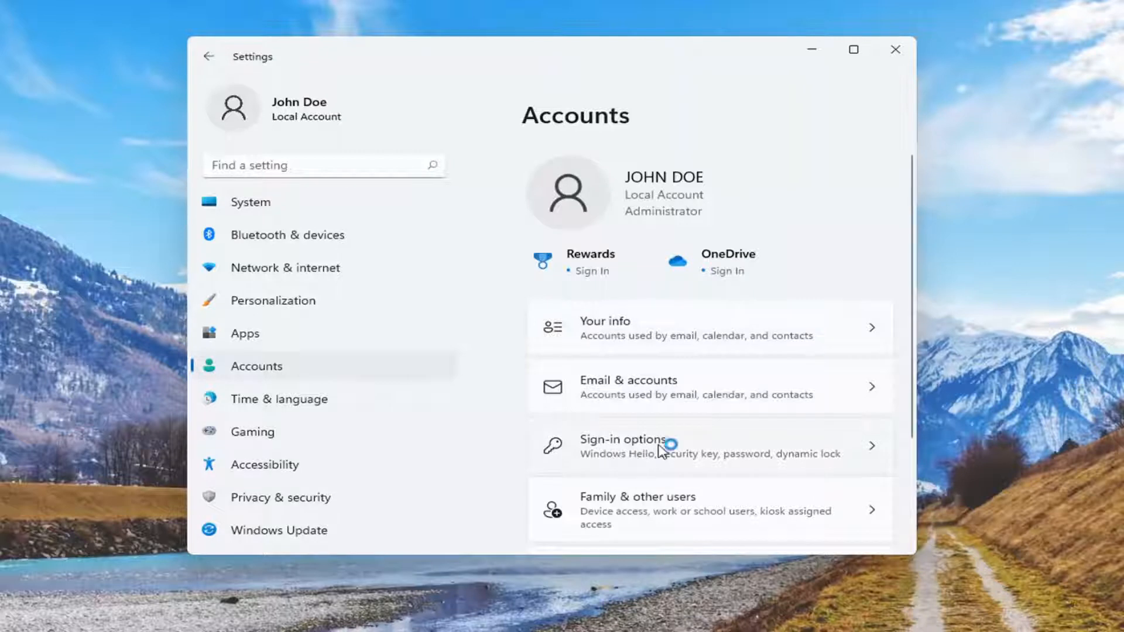
{"action": "left_click", "coordinate": [645, 446]}
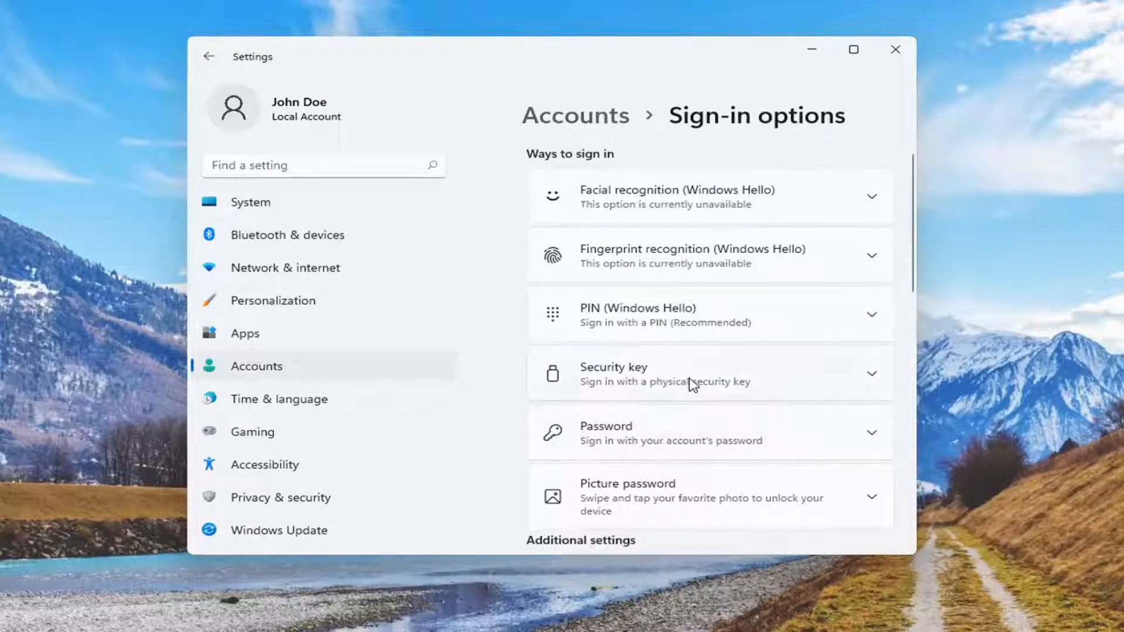
{"action": "scroll", "scroll_direction": "down", "scroll_amount": 3}
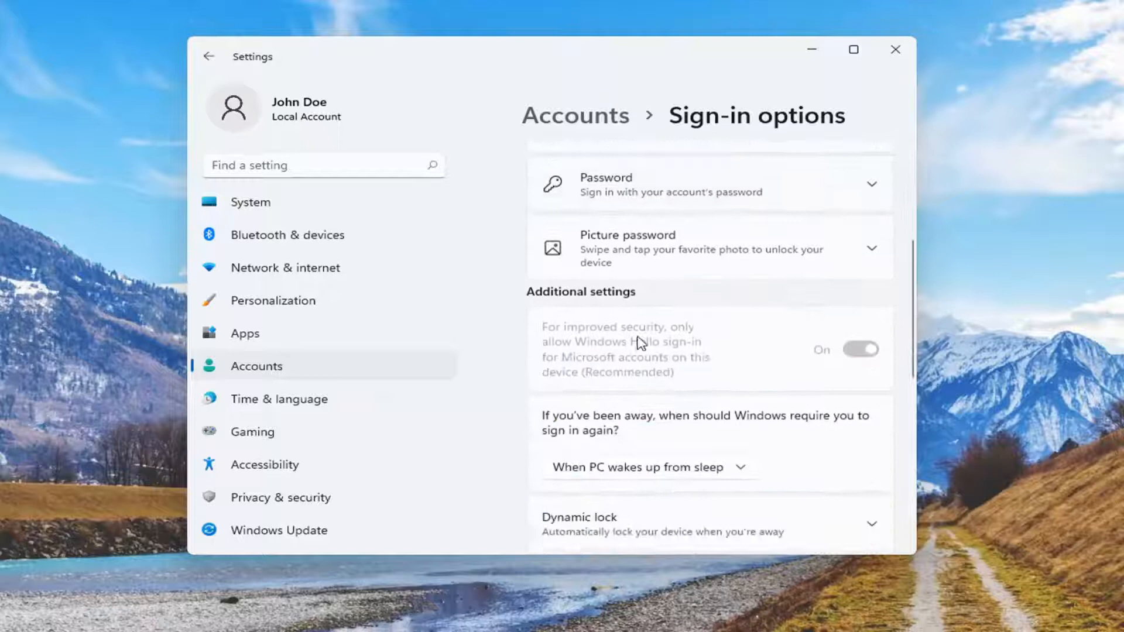
{"action": "scroll", "scroll_direction": "down", "scroll_amount": 3}
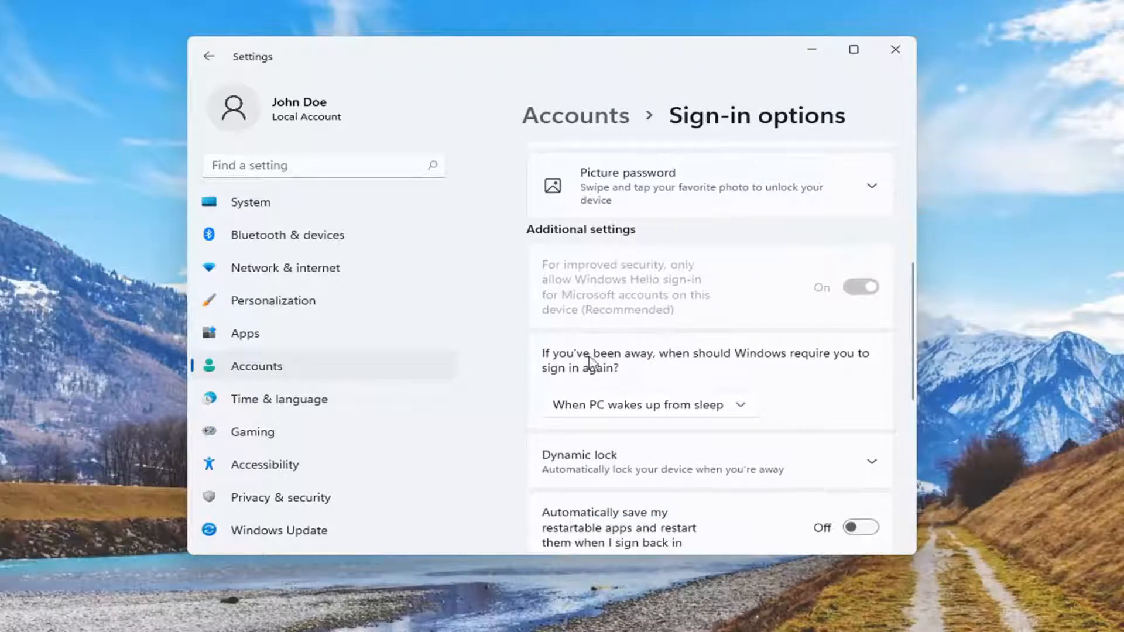
{"action": "mouse_move", "coordinate": [584, 384]}
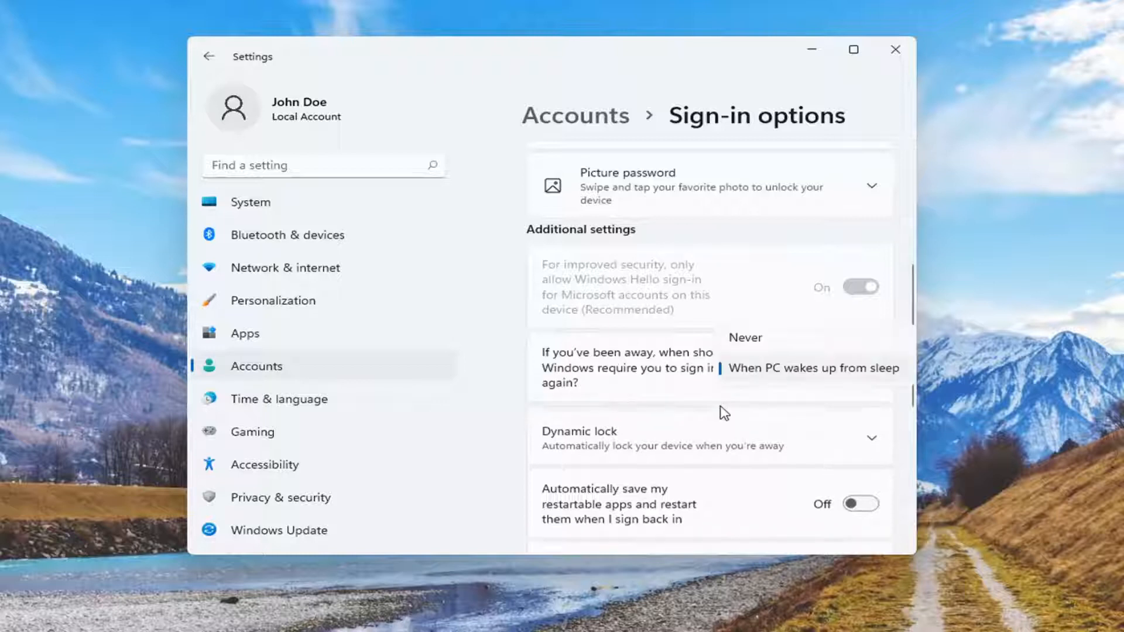
{"action": "mouse_move", "coordinate": [750, 342]}
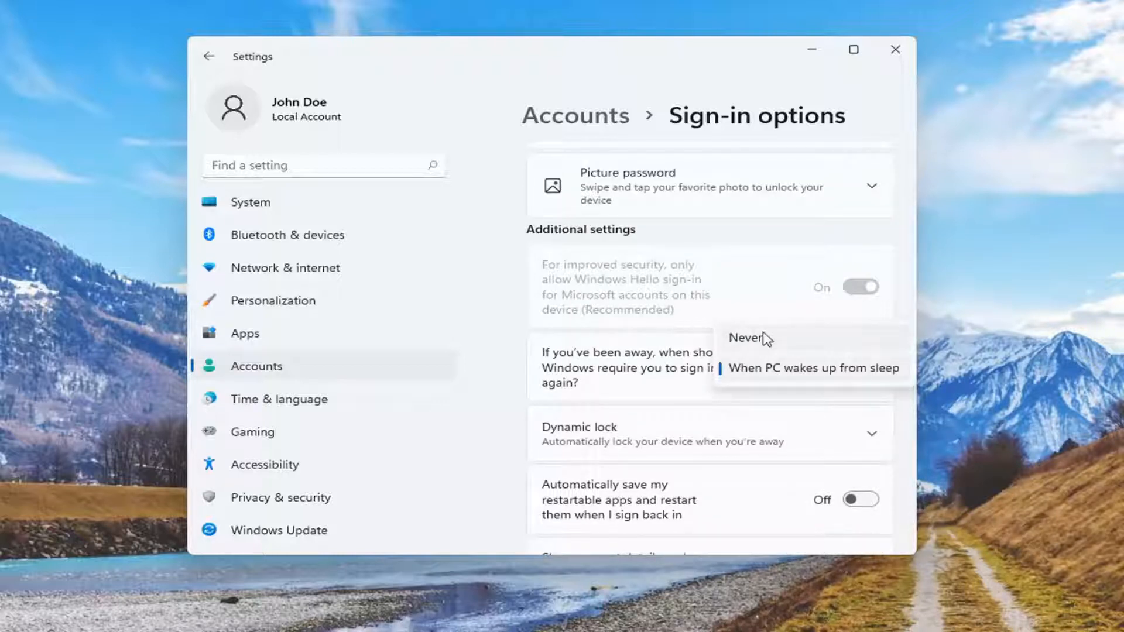
{"action": "mouse_move", "coordinate": [772, 344]}
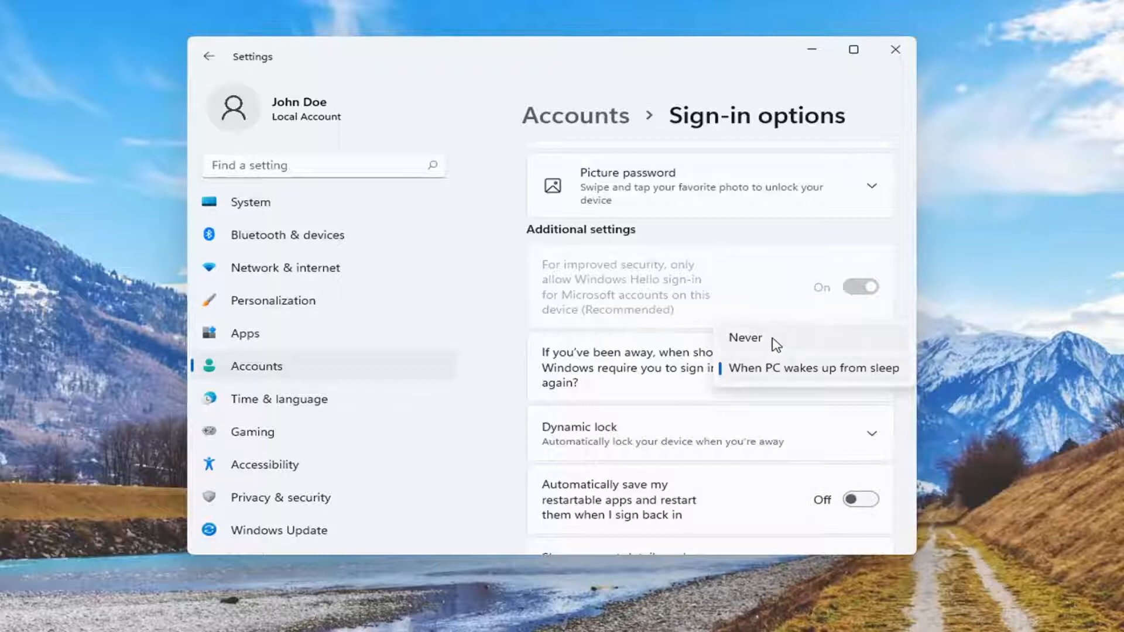
{"action": "mouse_move", "coordinate": [738, 353]}
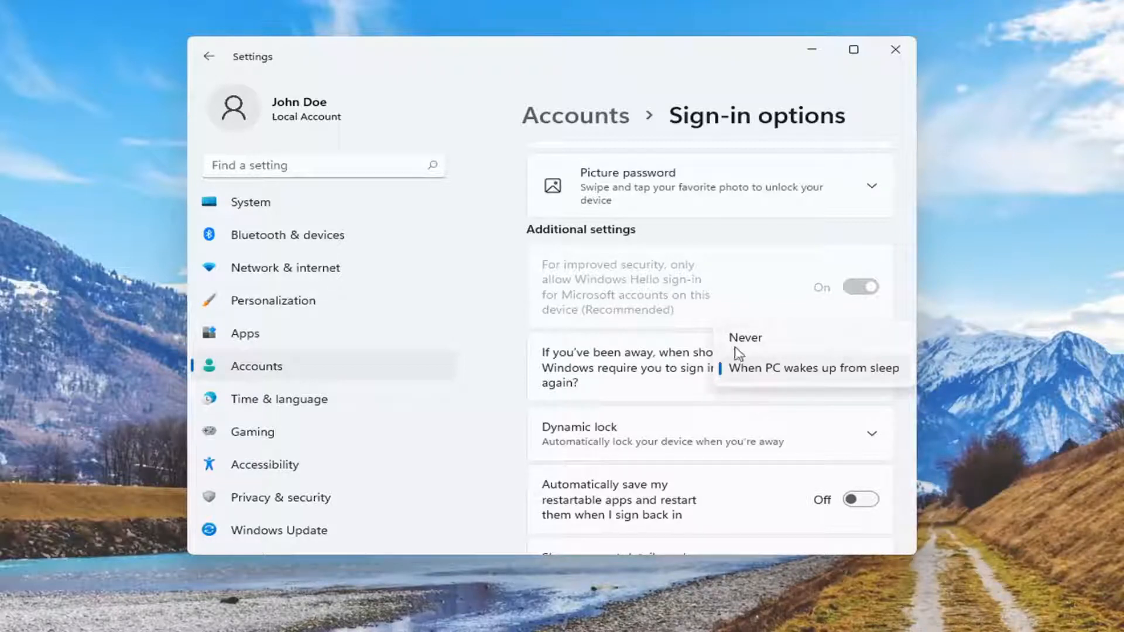
{"action": "mouse_move", "coordinate": [771, 378]}
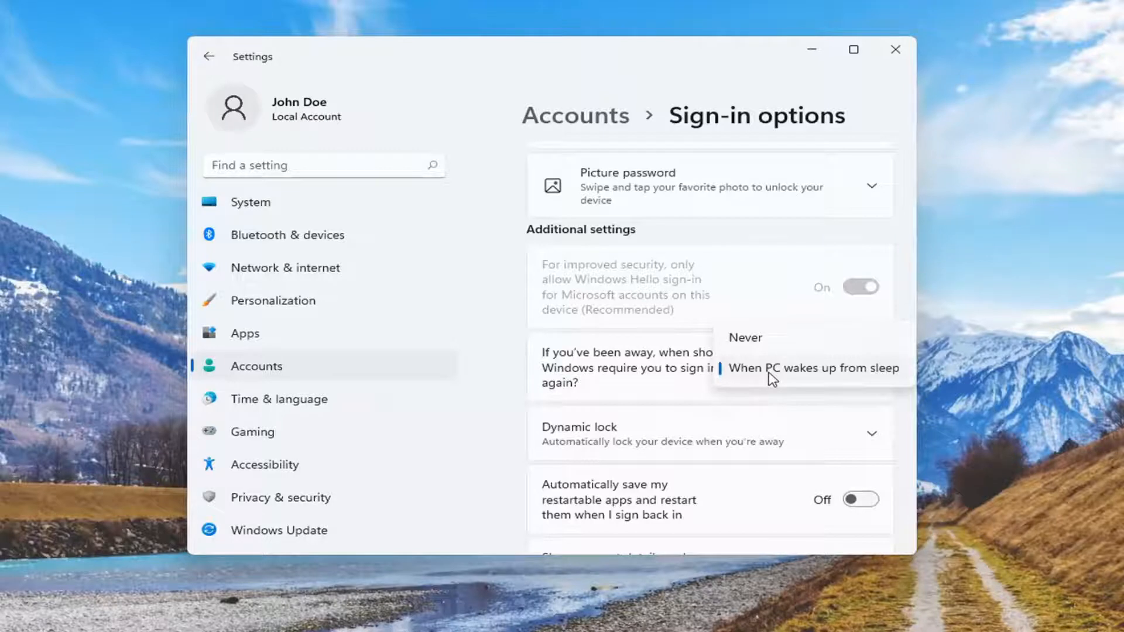
{"action": "mouse_move", "coordinate": [864, 384]}
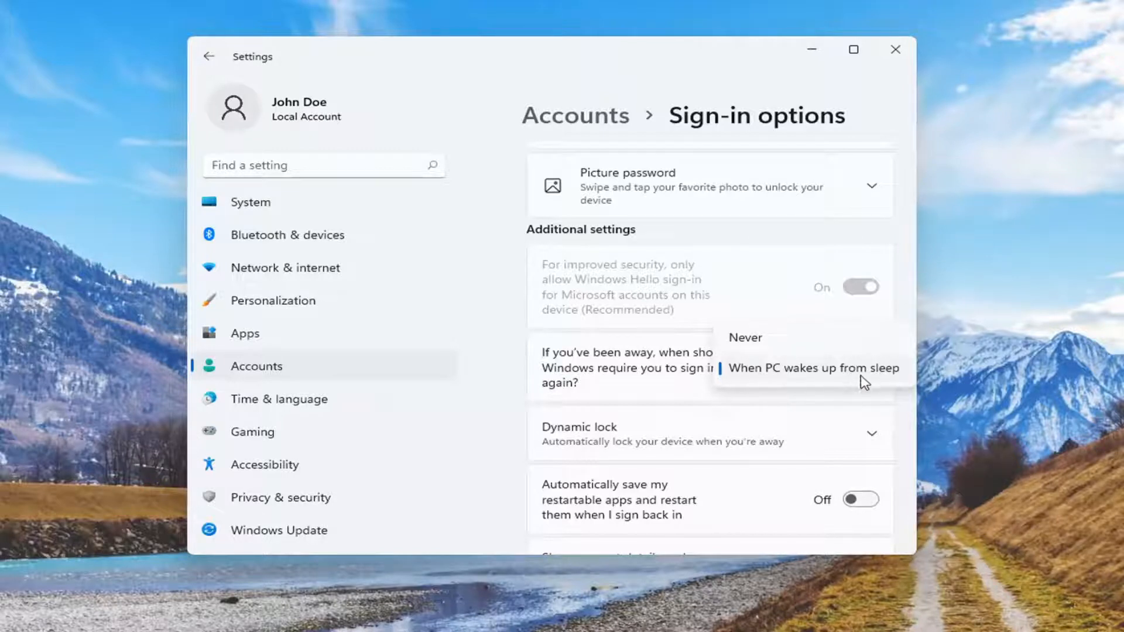
Choose 'When PC wakes up from sleep' for the sign-in-again requirement.
{"action": "left_click", "coordinate": [812, 367]}
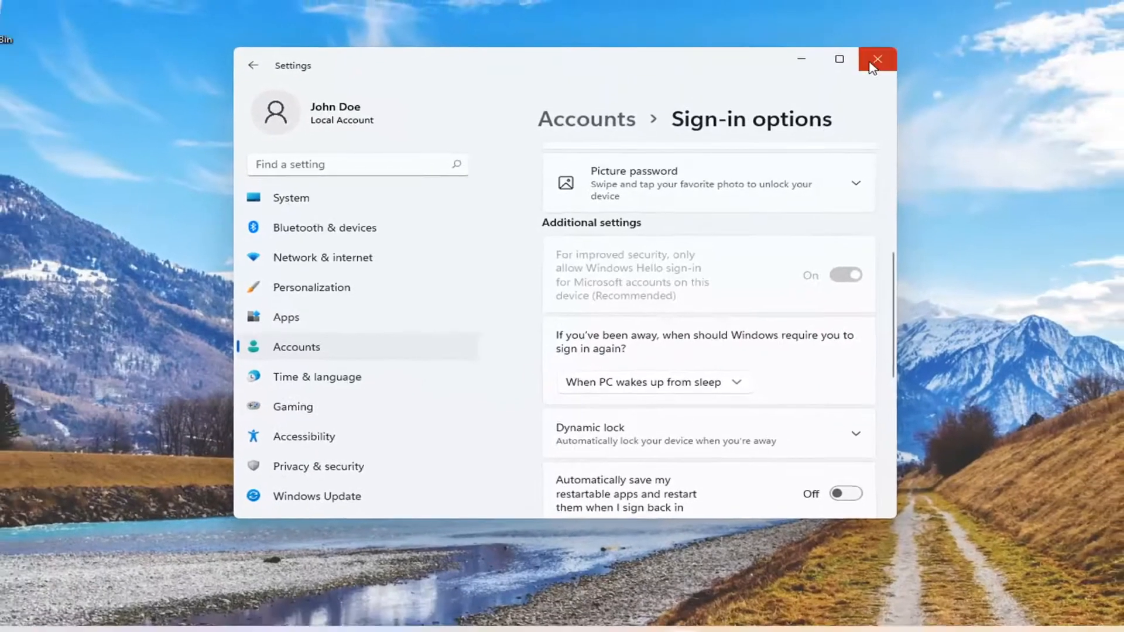
Close the Settings window to return to the desktop.
{"action": "left_click", "coordinate": [875, 59]}
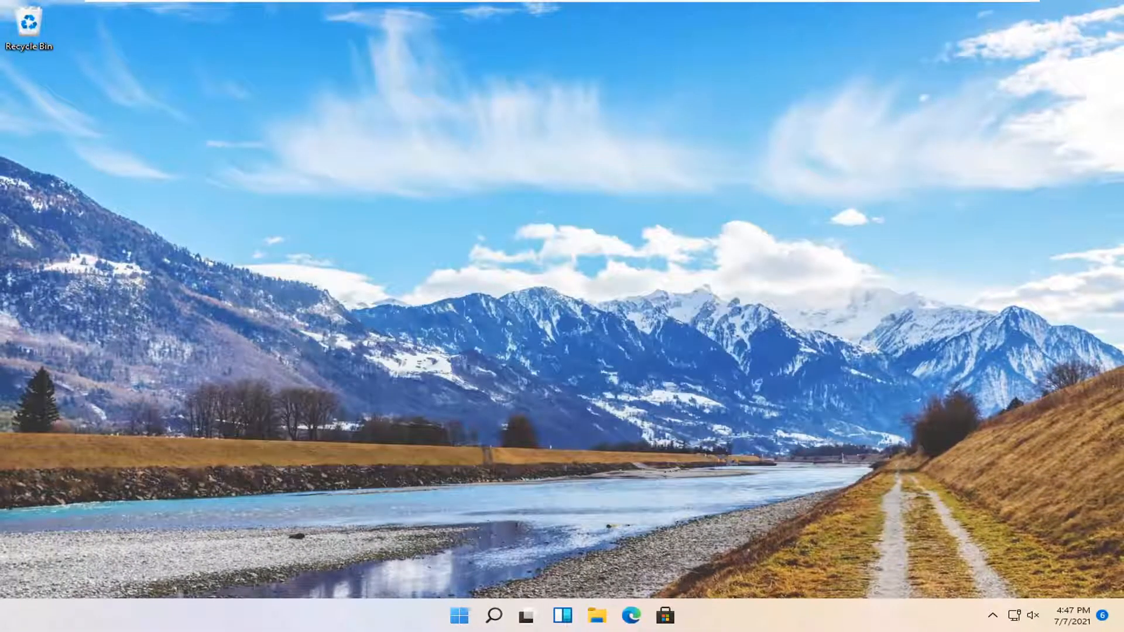